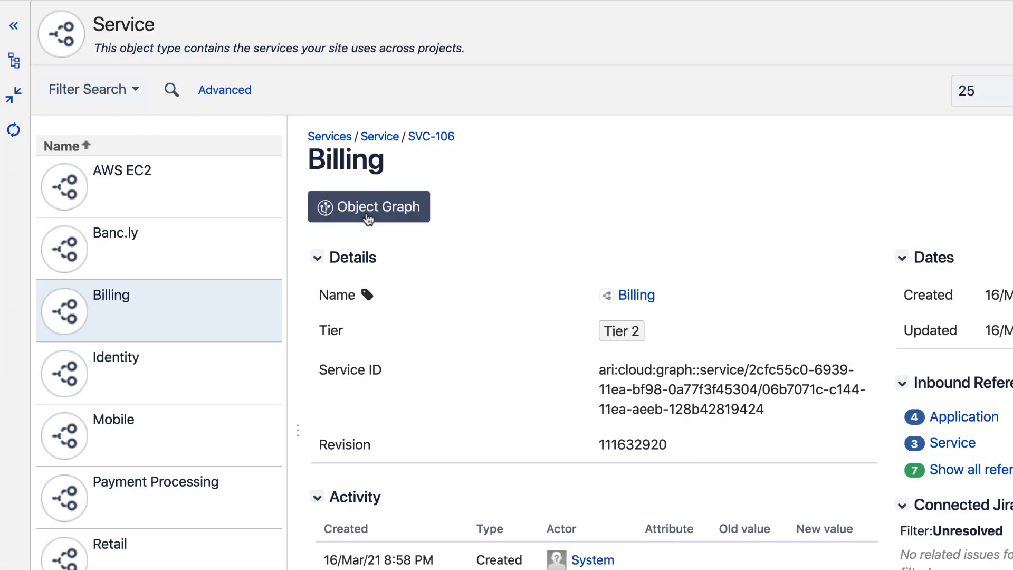
# - Display the Billing service's object graph with its dependencies and two connected Jira issues
pyautogui.click(368, 206)
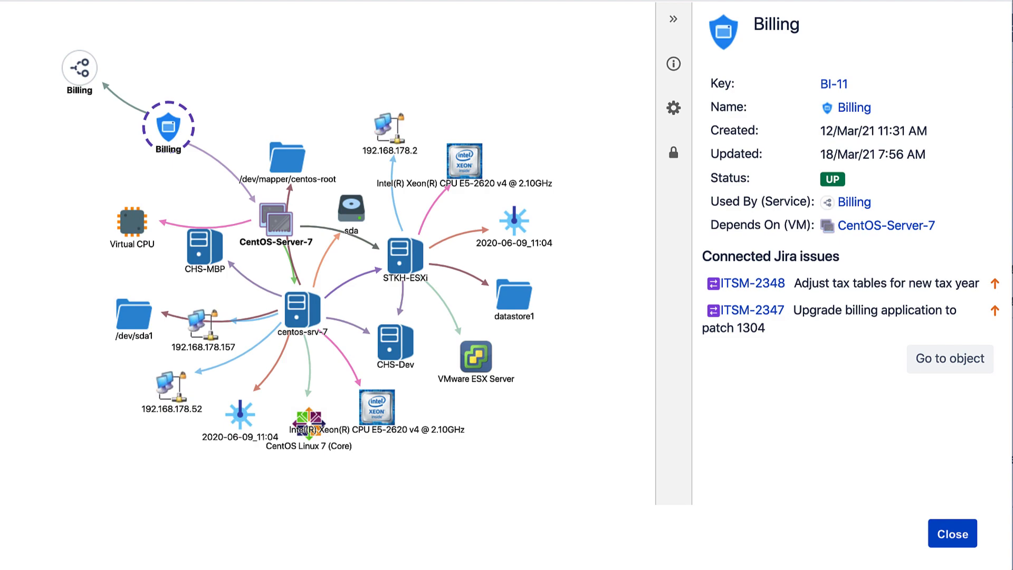
pyautogui.click(951, 533)
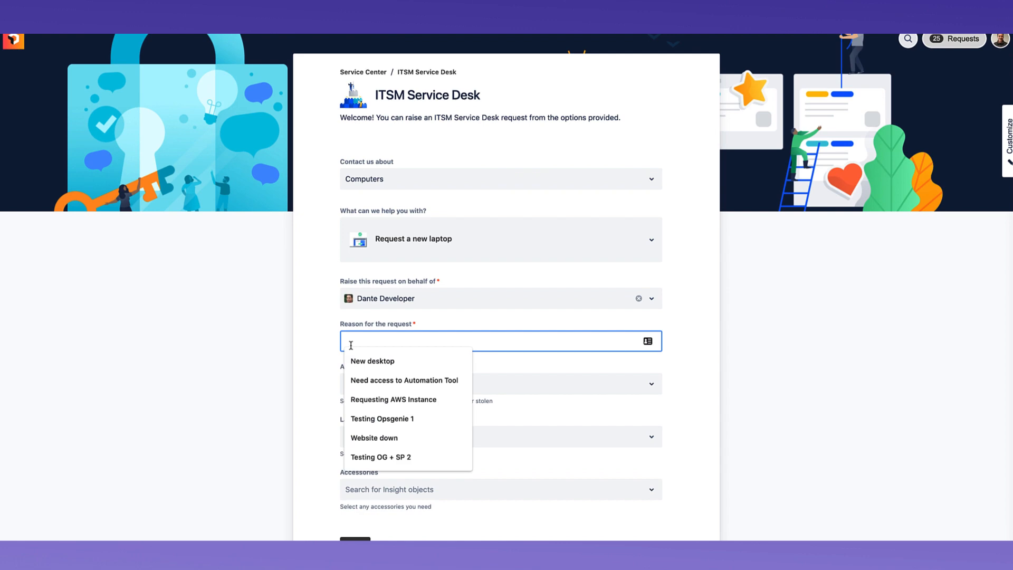
# - Request a MacBook Pro 16-inch (2019) with Magic Mouse, reason 'Broke my screen', and submit
pyautogui.write('Broke my screen')
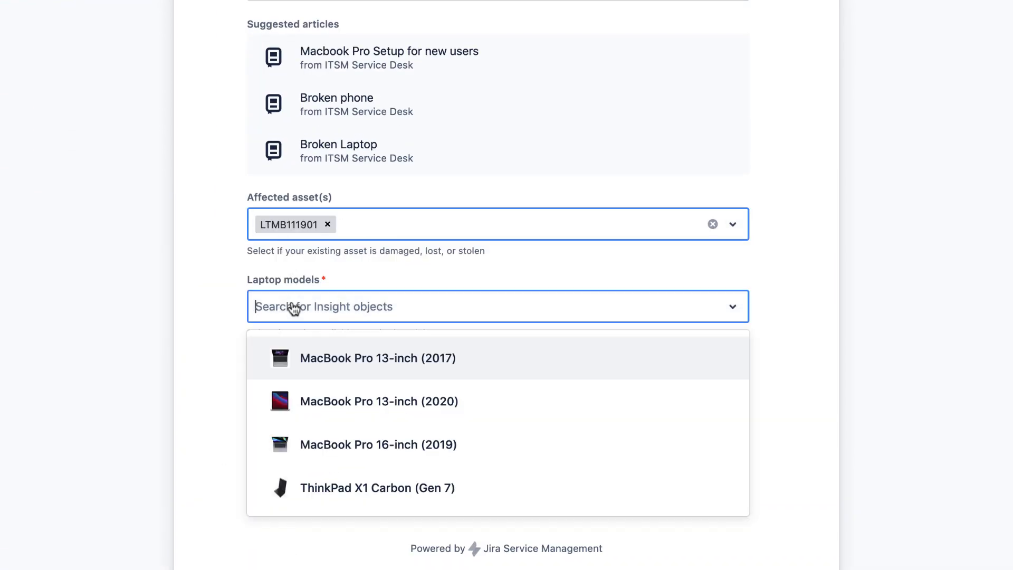
pyautogui.click(378, 444)
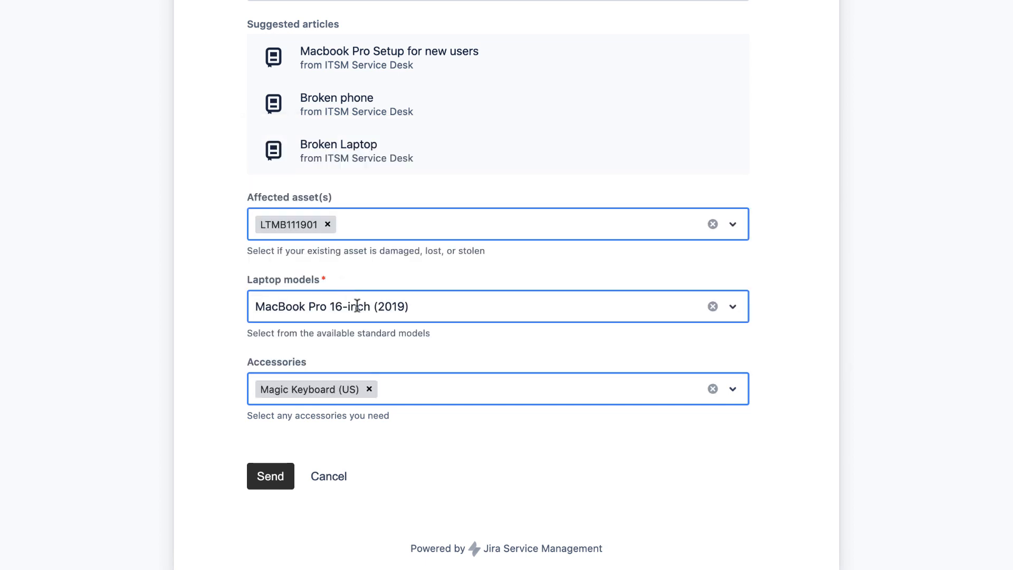
pyautogui.click(270, 475)
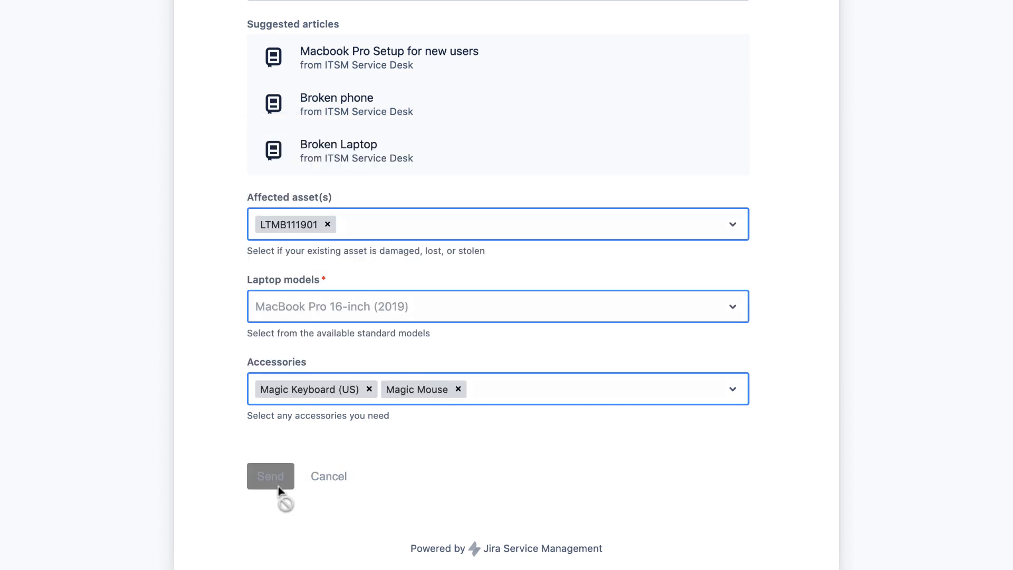
pyautogui.click(270, 476)
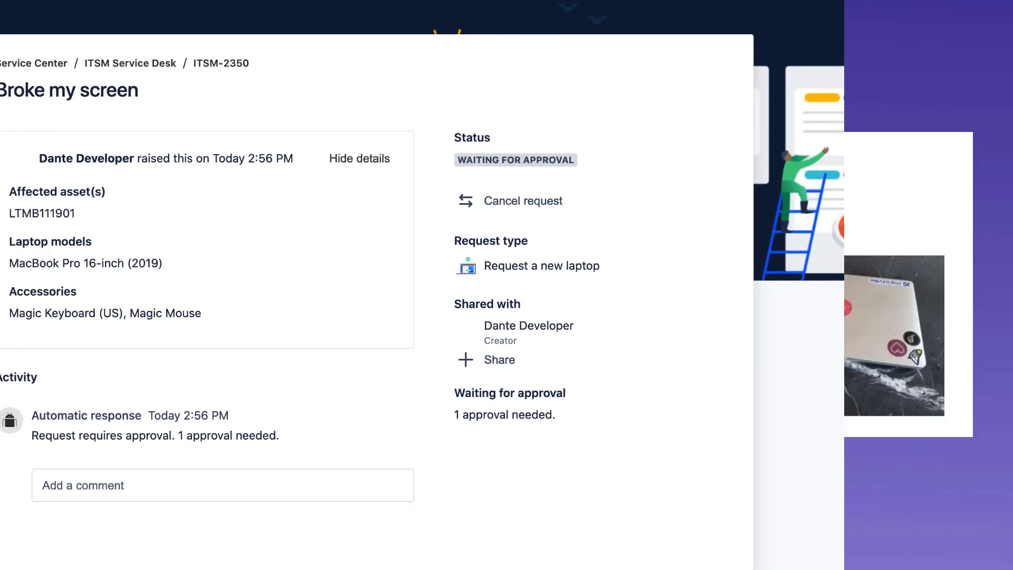
# - Open incident ITSM-2351 'My login is failing' in the agent view
pyautogui.click(42, 213)
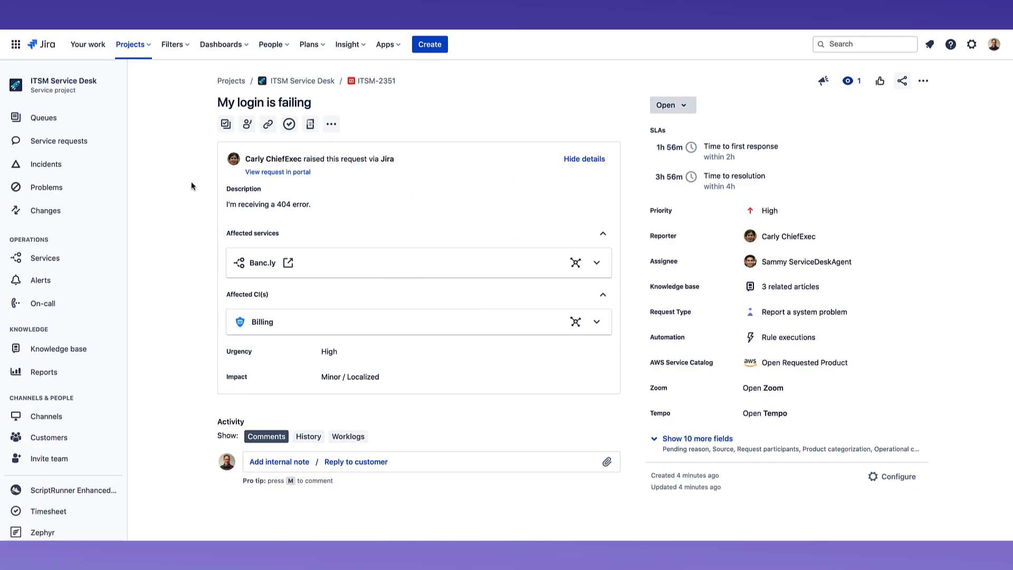
# - Show Billing's linked issues ITSM-2351, ITSM-2348 and ITSM-2347 in its object details
pyautogui.click(574, 321)
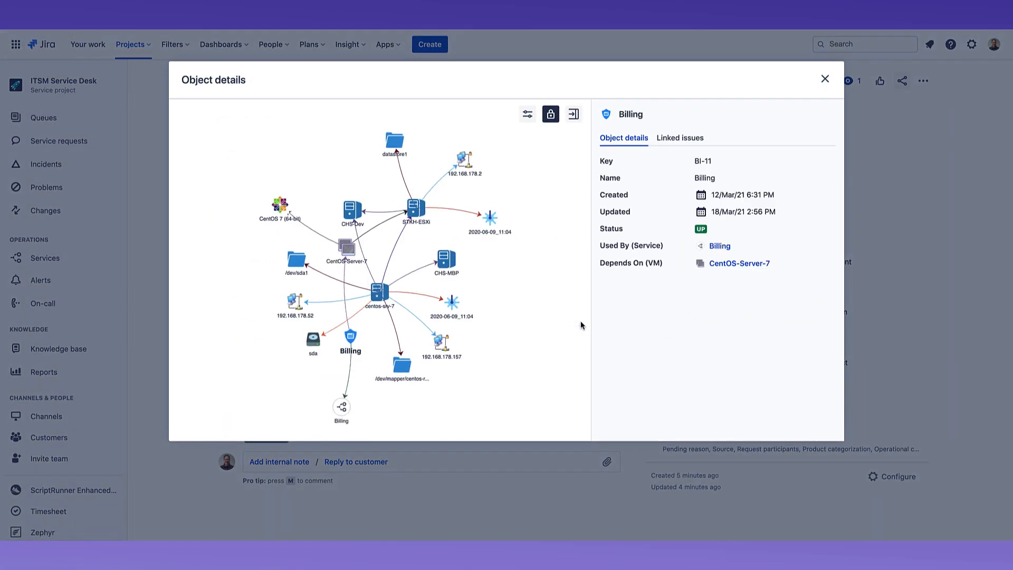
pyautogui.click(678, 137)
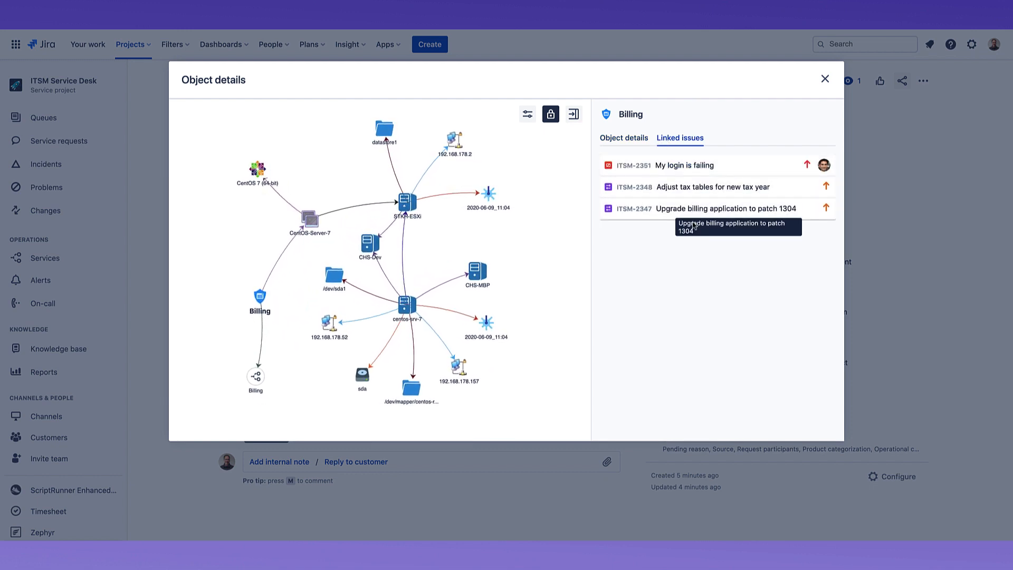
pyautogui.moveTo(694, 231)
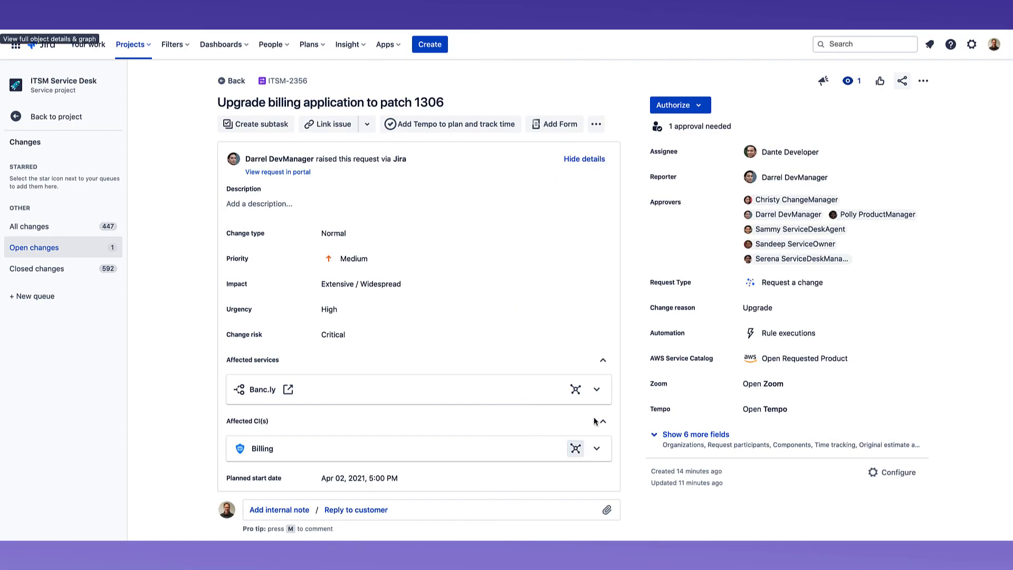
# - Show Billing's linked issues from the change, now including ITSM-2356 (patch 1306 upgrade)
pyautogui.click(575, 448)
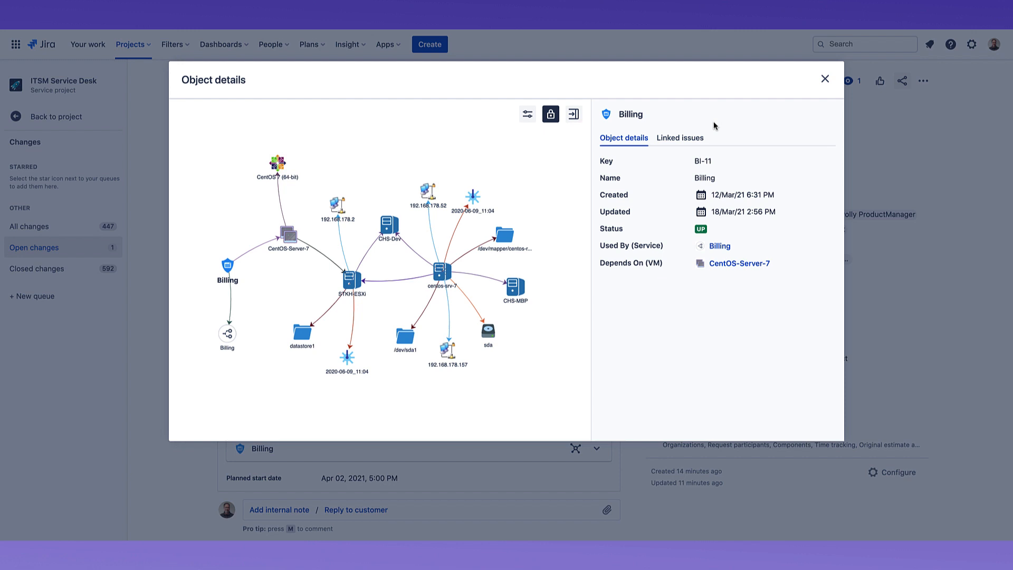
pyautogui.click(680, 138)
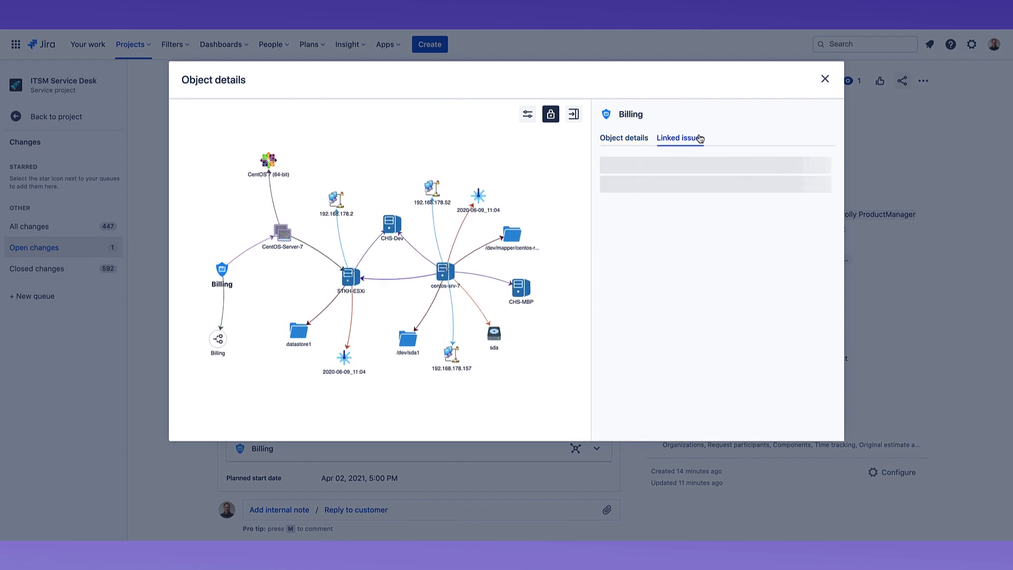
pyautogui.click(678, 138)
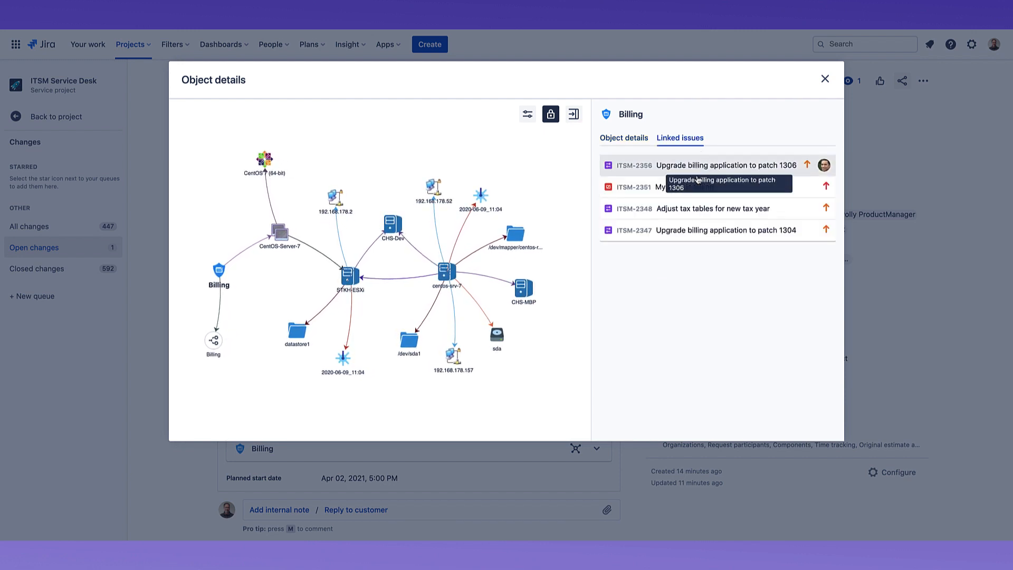
pyautogui.moveTo(696, 230)
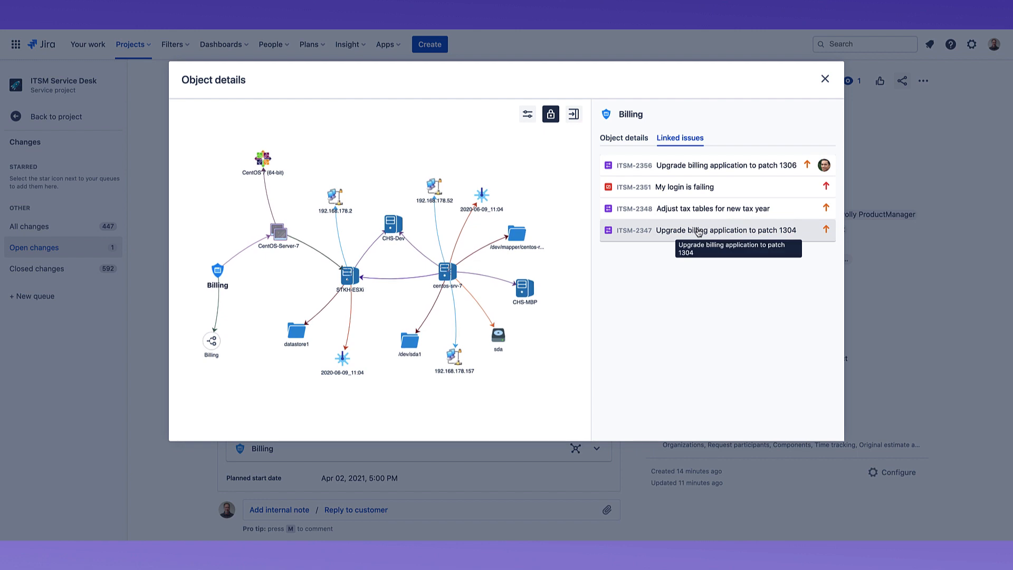
pyautogui.moveTo(697, 259)
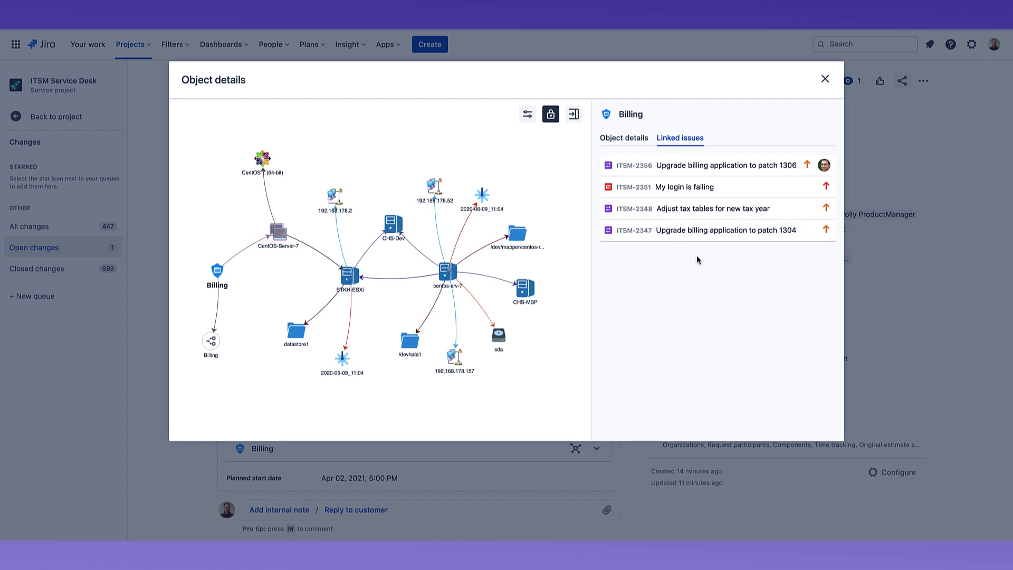